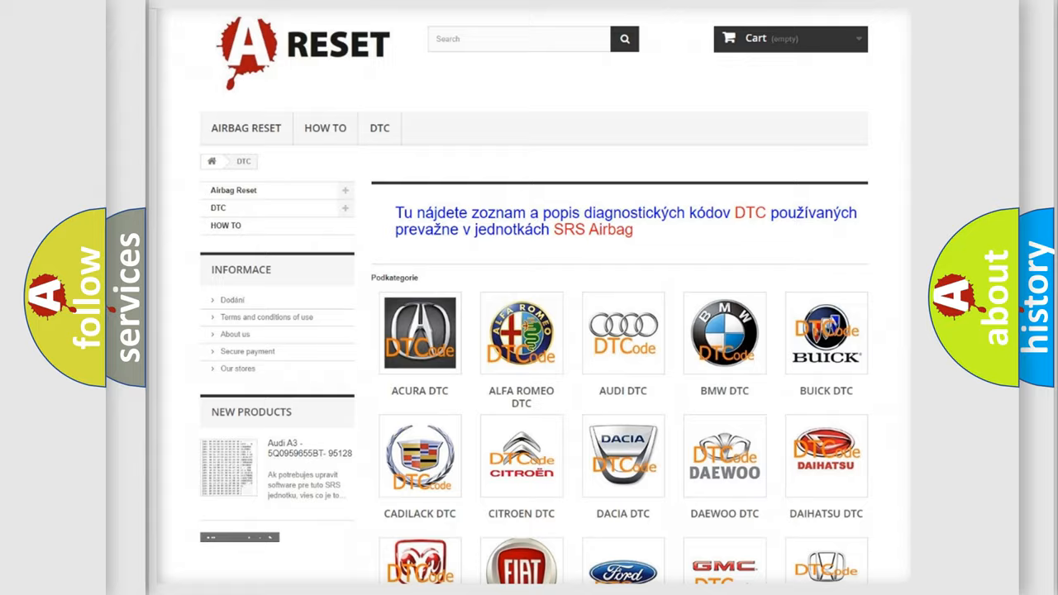
{"action": "scroll", "scroll_direction": "down", "scroll_amount": 3}
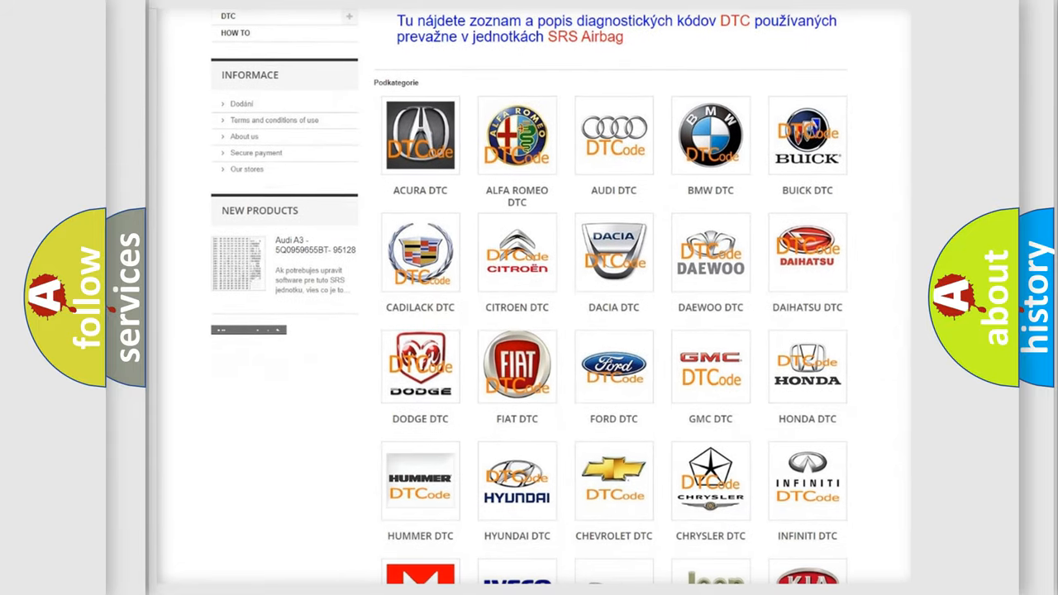